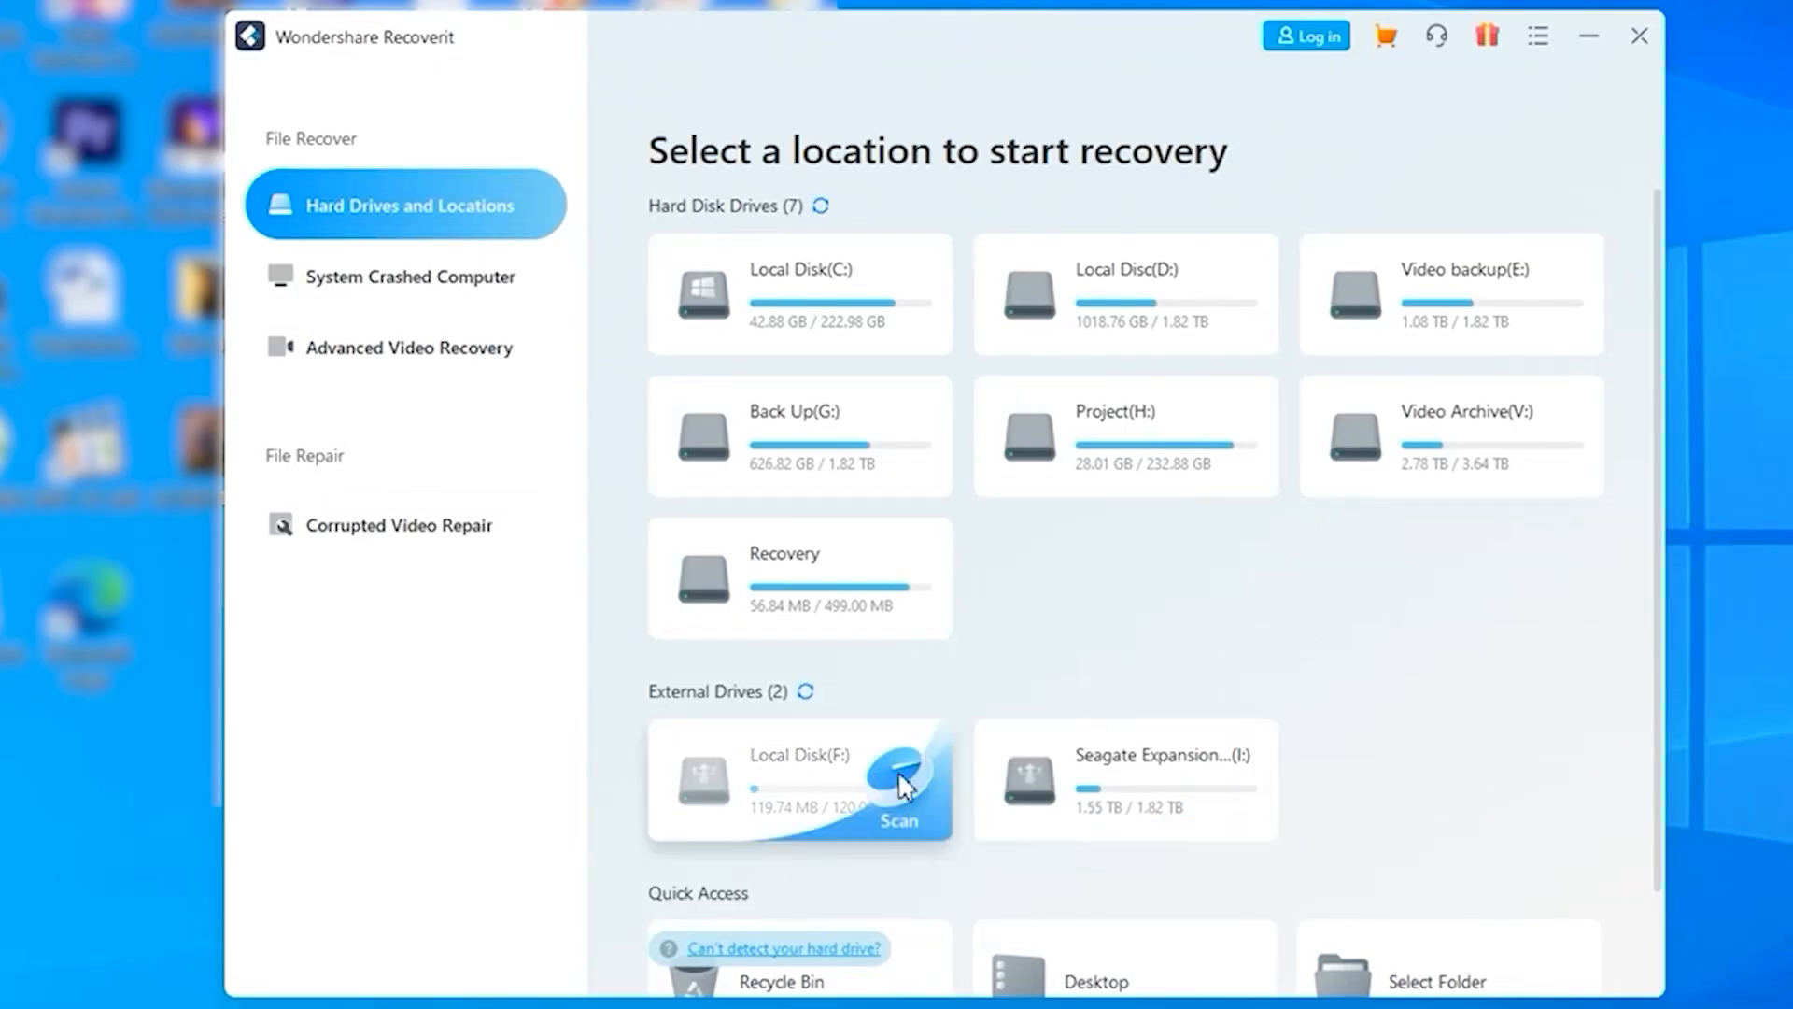
# Step: Scan the external Local Disk (F:) until its 92 found files are listed
pyautogui.click(900, 820)
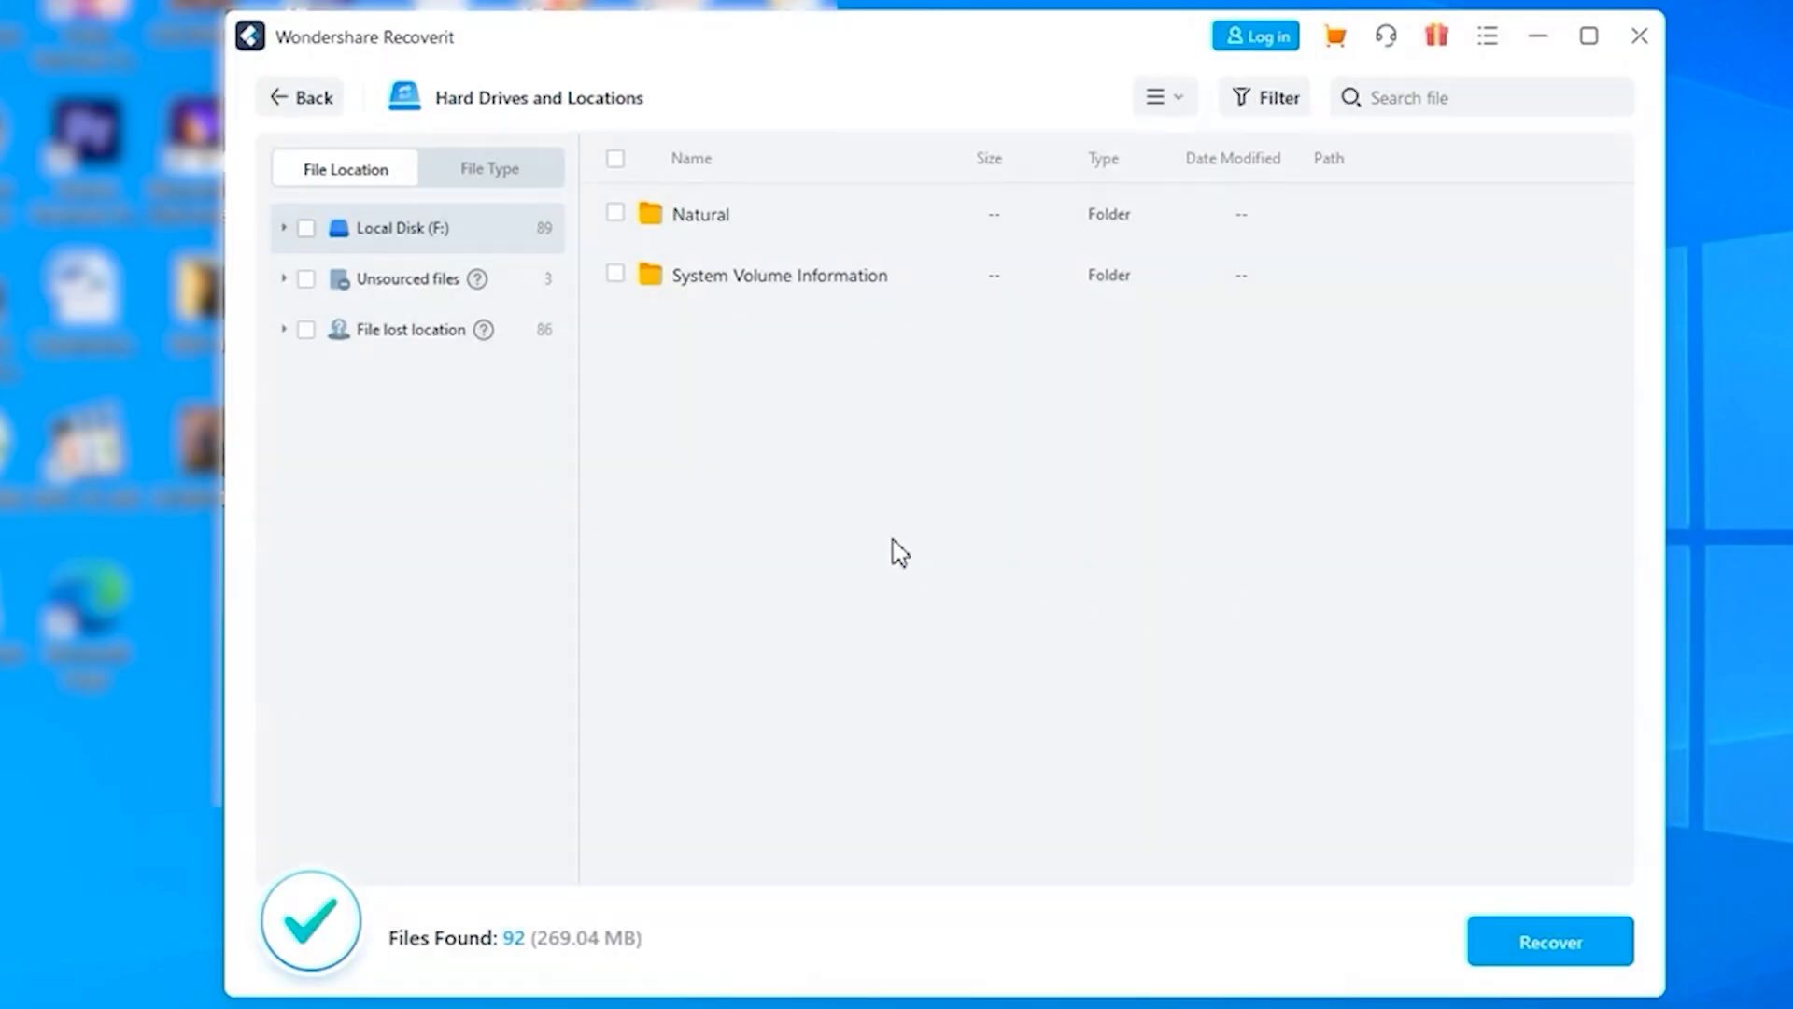
# Step: Show the 86 items in the File lost location group, scrolling through Sunset 3.jpg, PDFs and ZIP archives
pyautogui.click(409, 329)
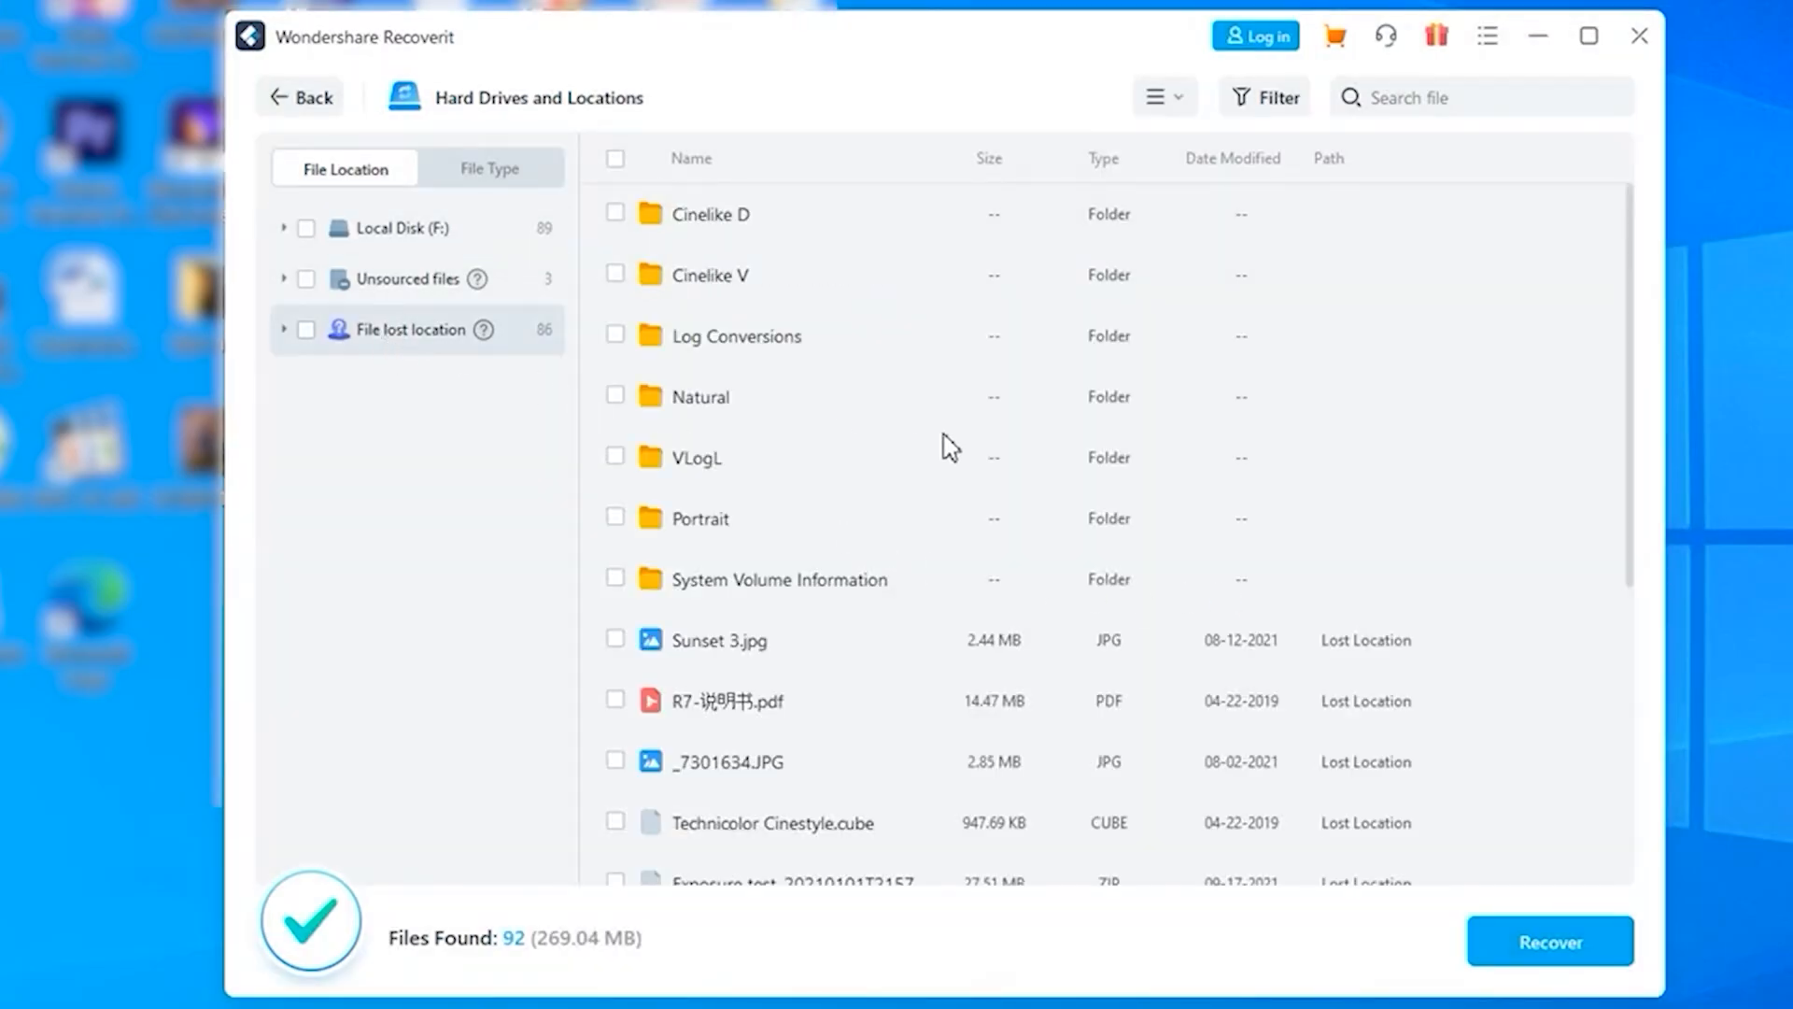
pyautogui.scroll(-3)
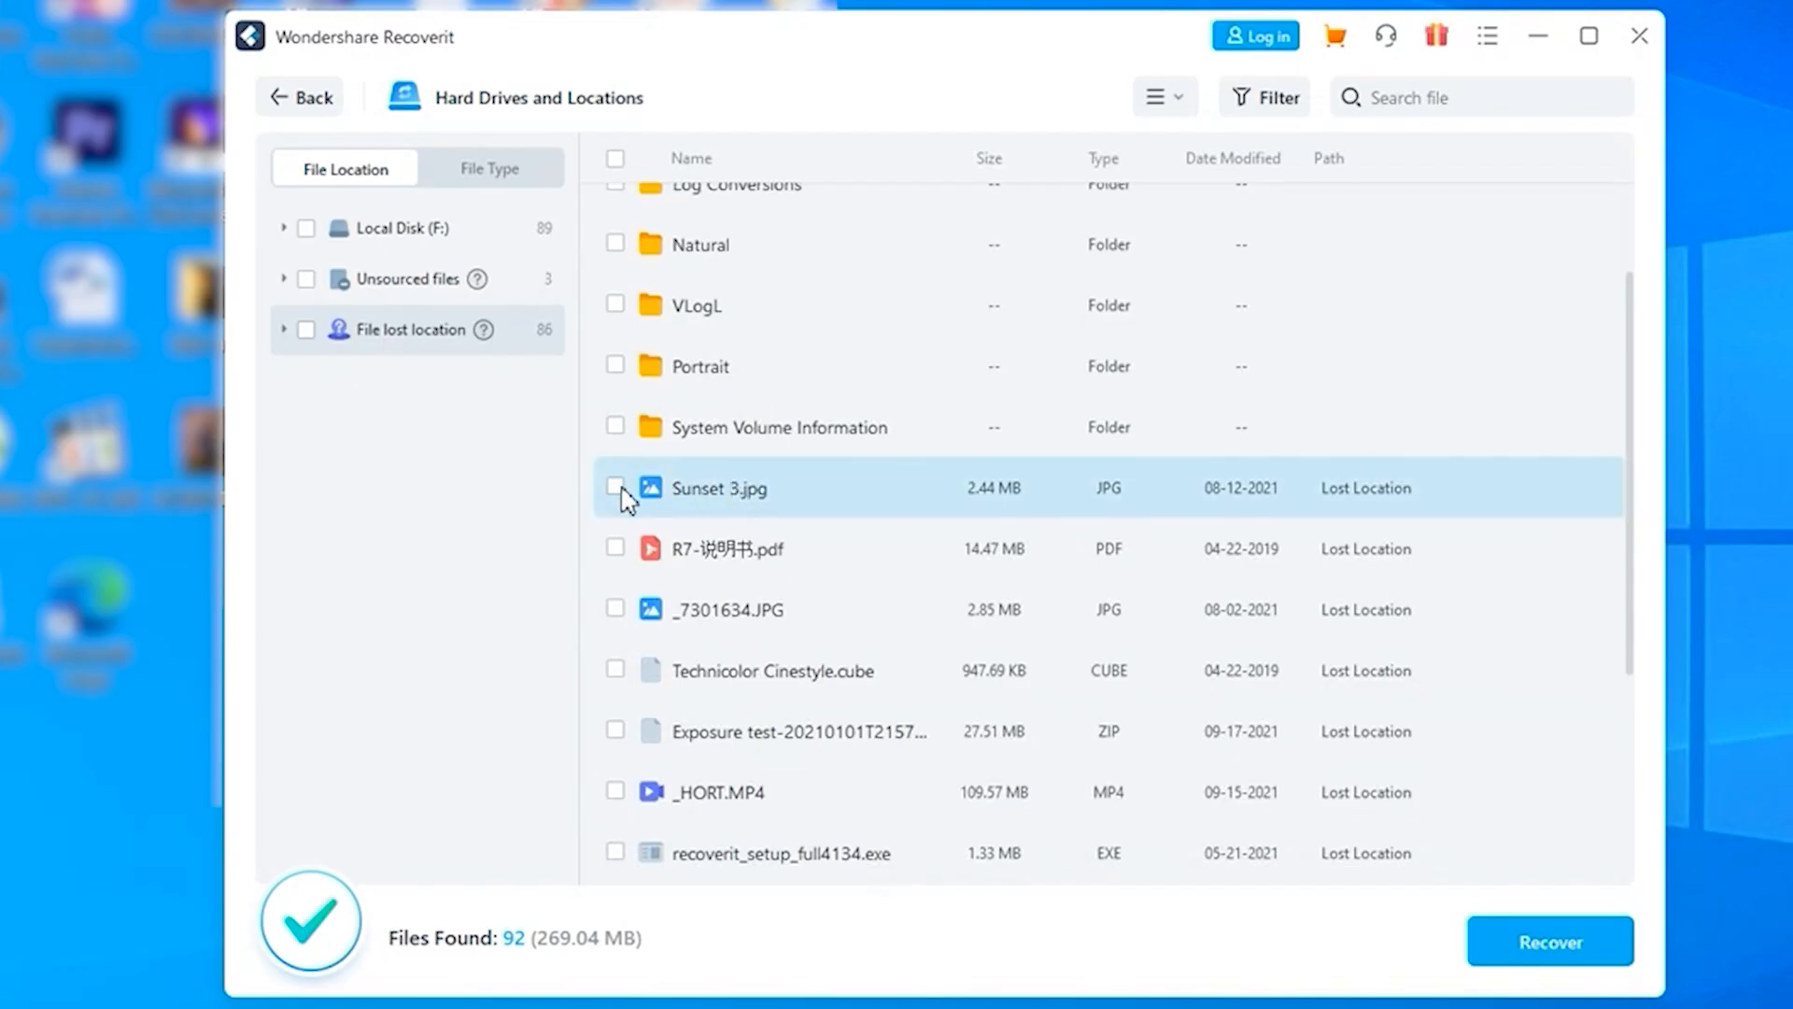
pyautogui.scroll(-3)
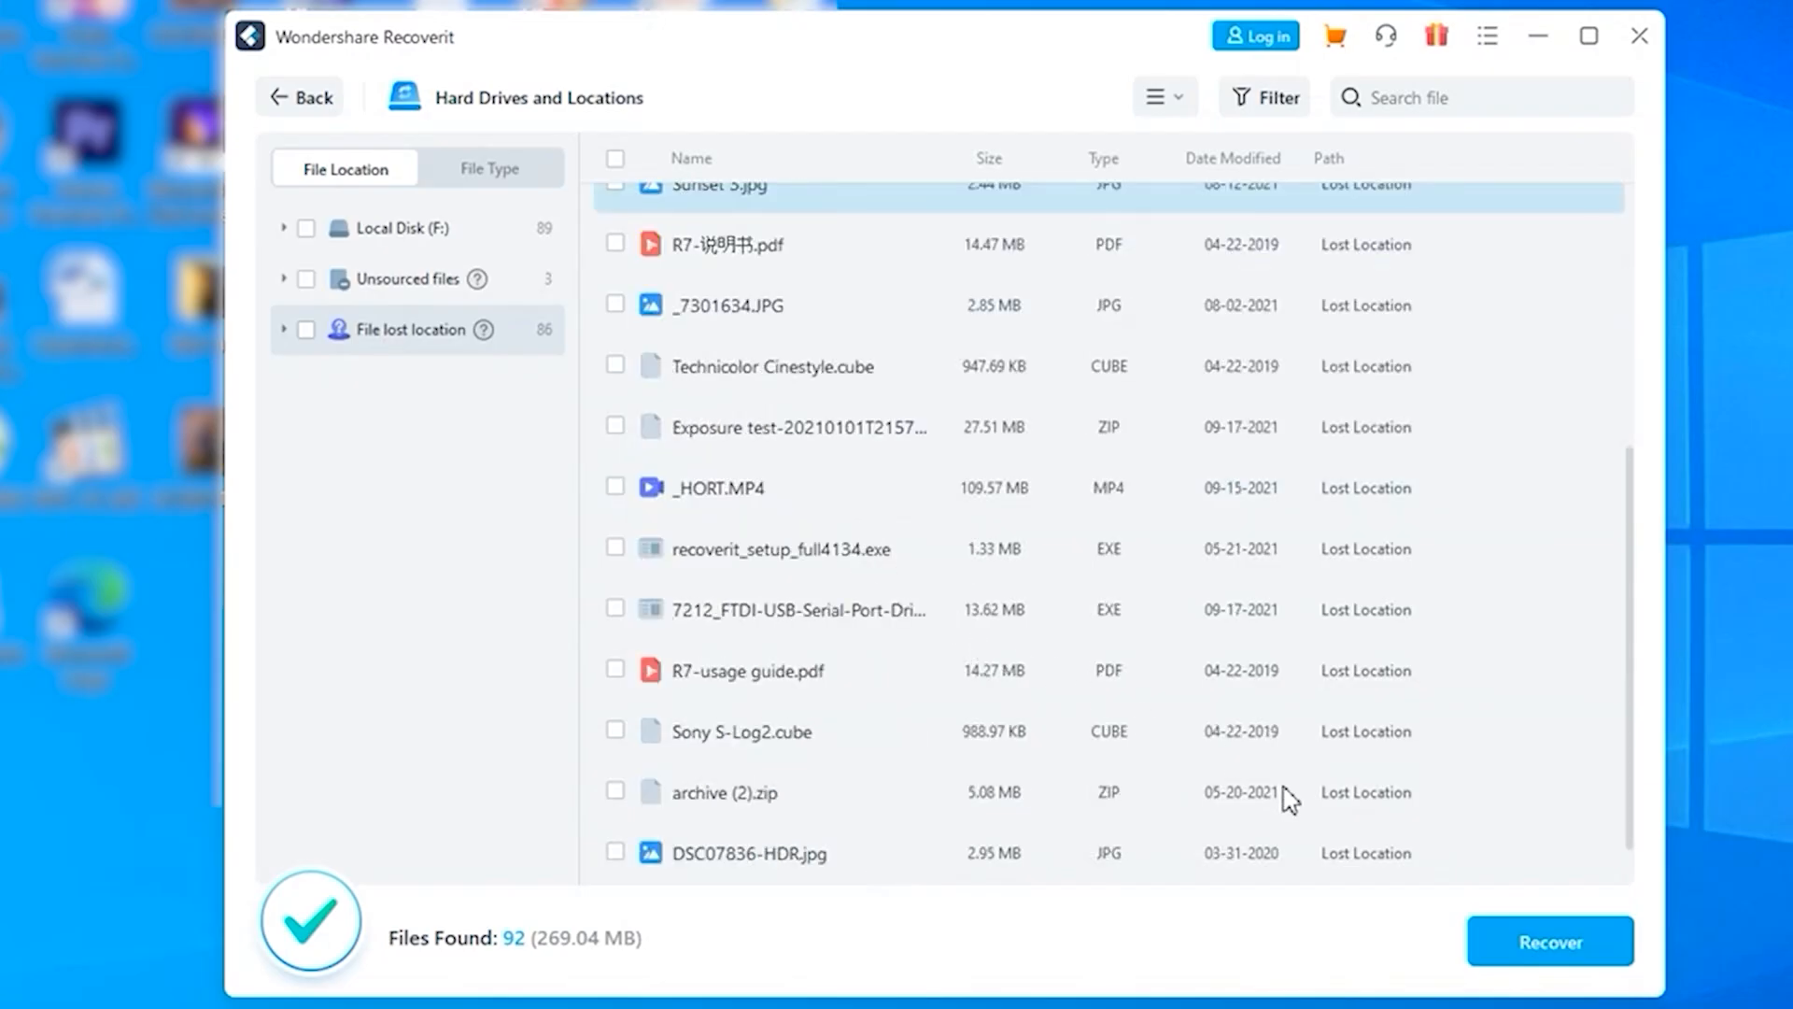